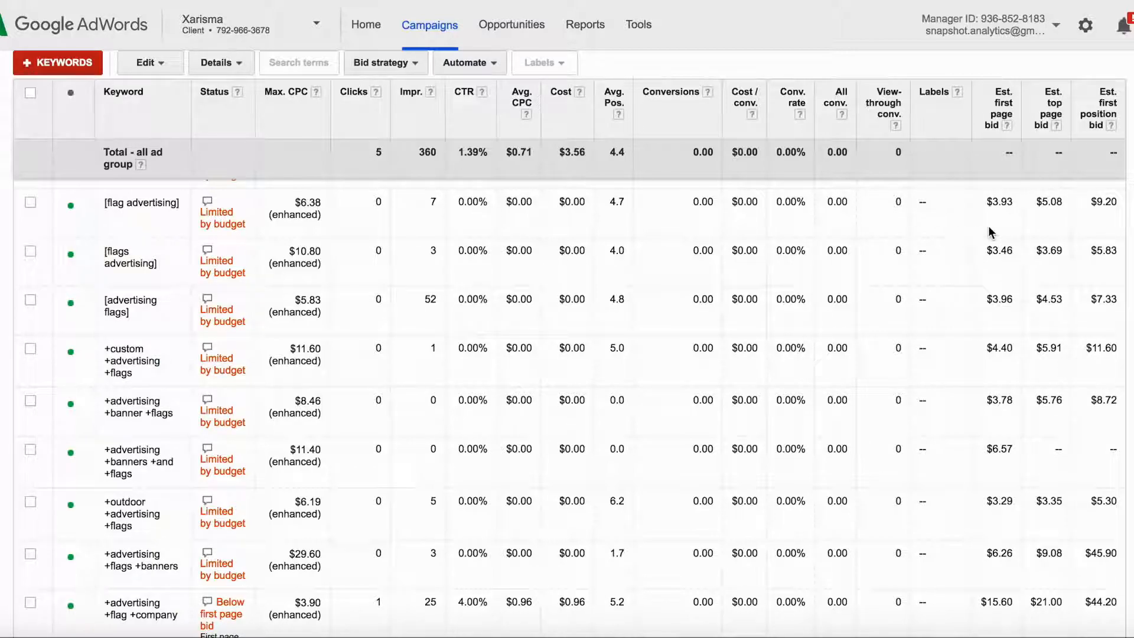
pyautogui.moveTo(1083, 217)
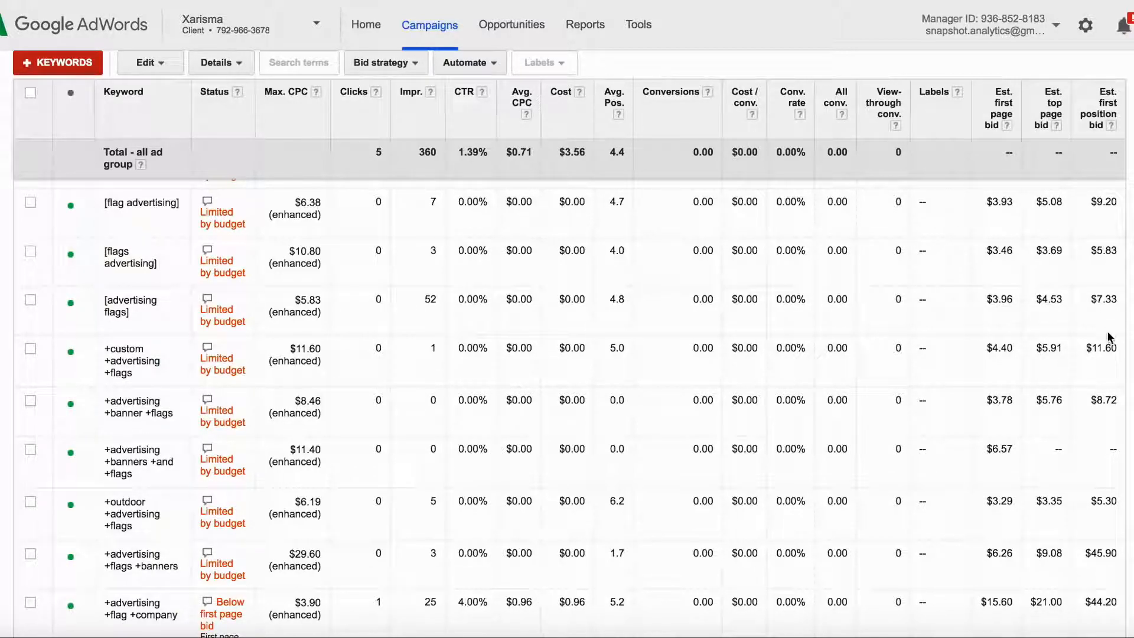
pyautogui.moveTo(916, 137)
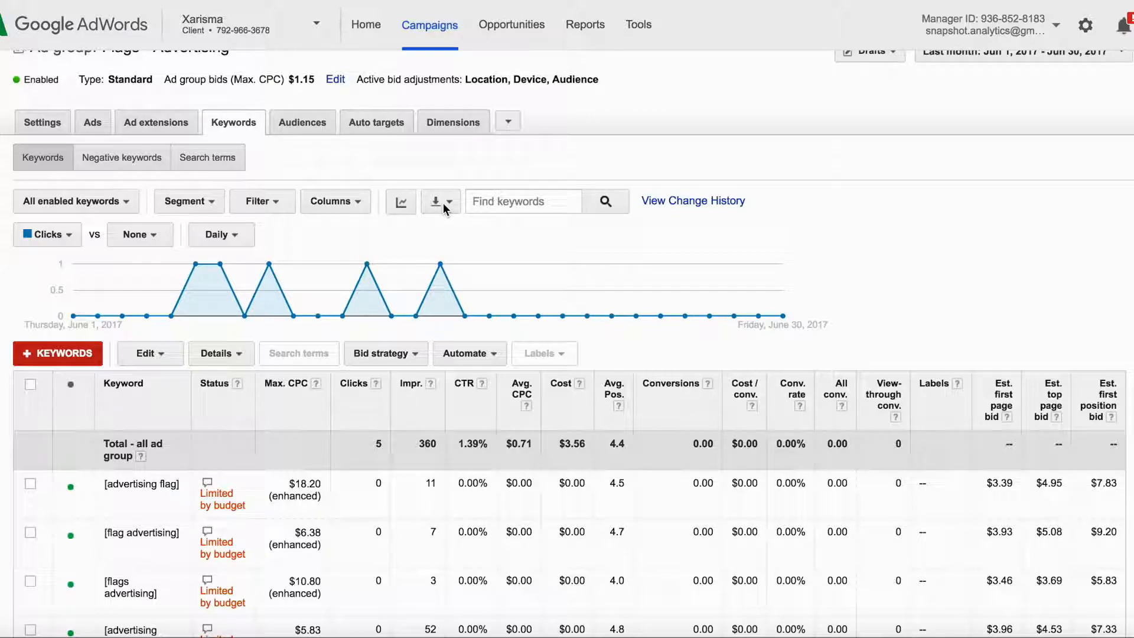
# Step: Browse the keyword table's export and column options, leaving the columns unchanged
pyautogui.click(453, 201)
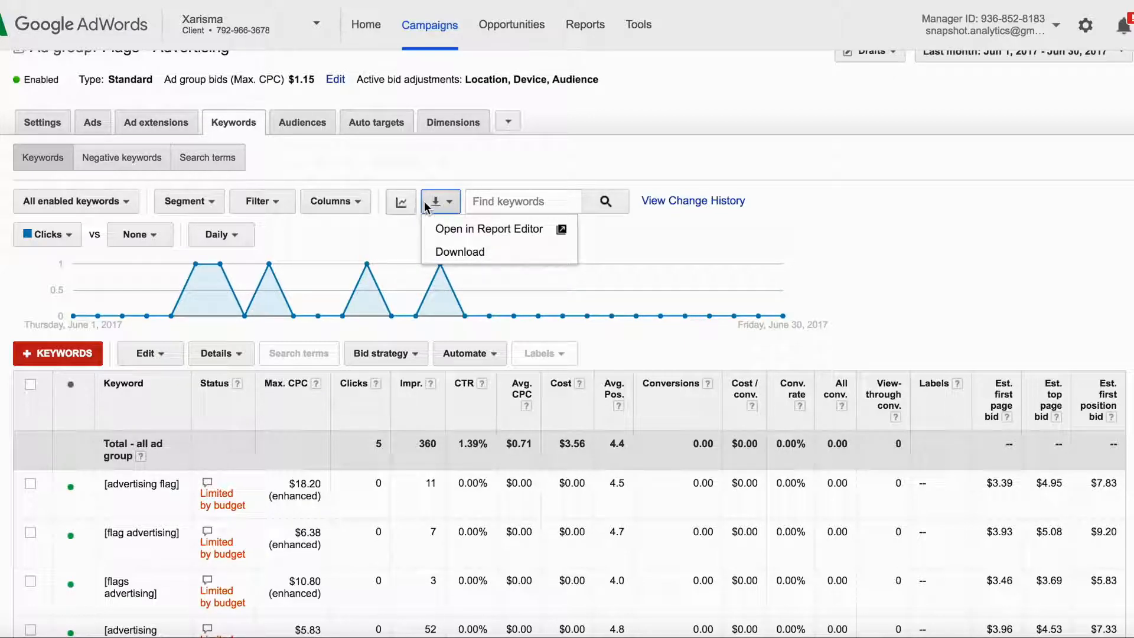
pyautogui.click(331, 201)
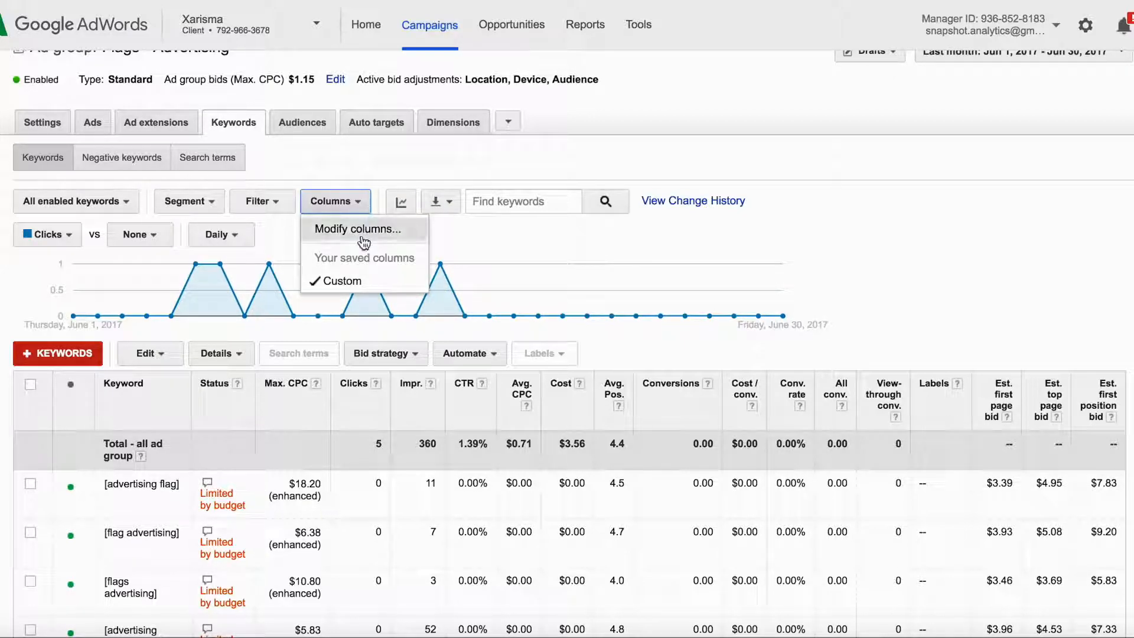
pyautogui.click(360, 228)
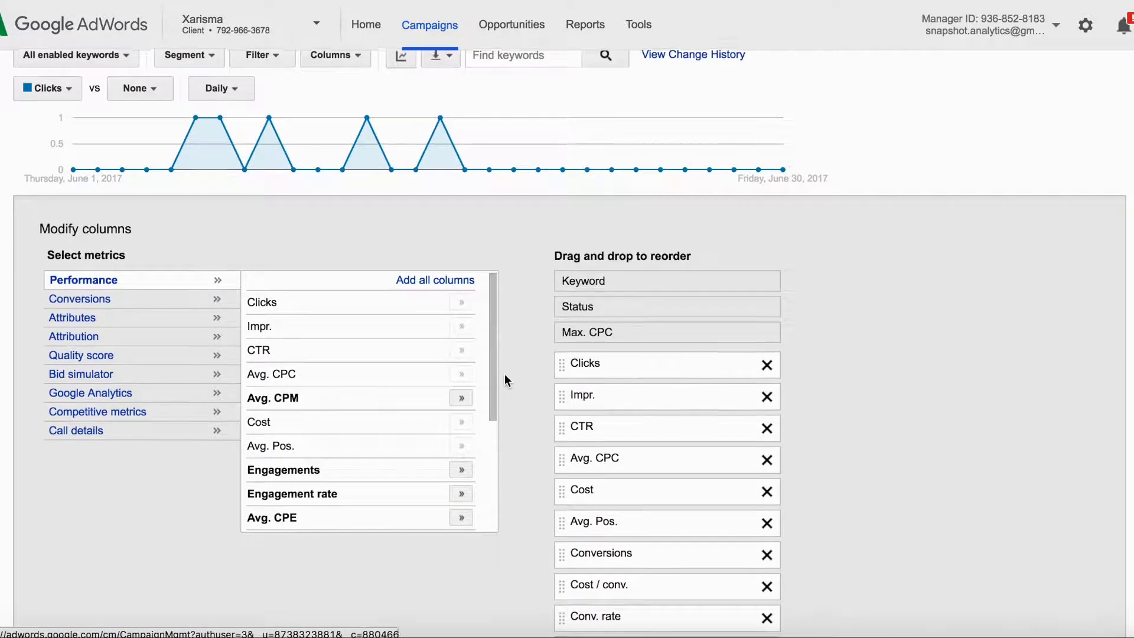
pyautogui.scroll(-3)
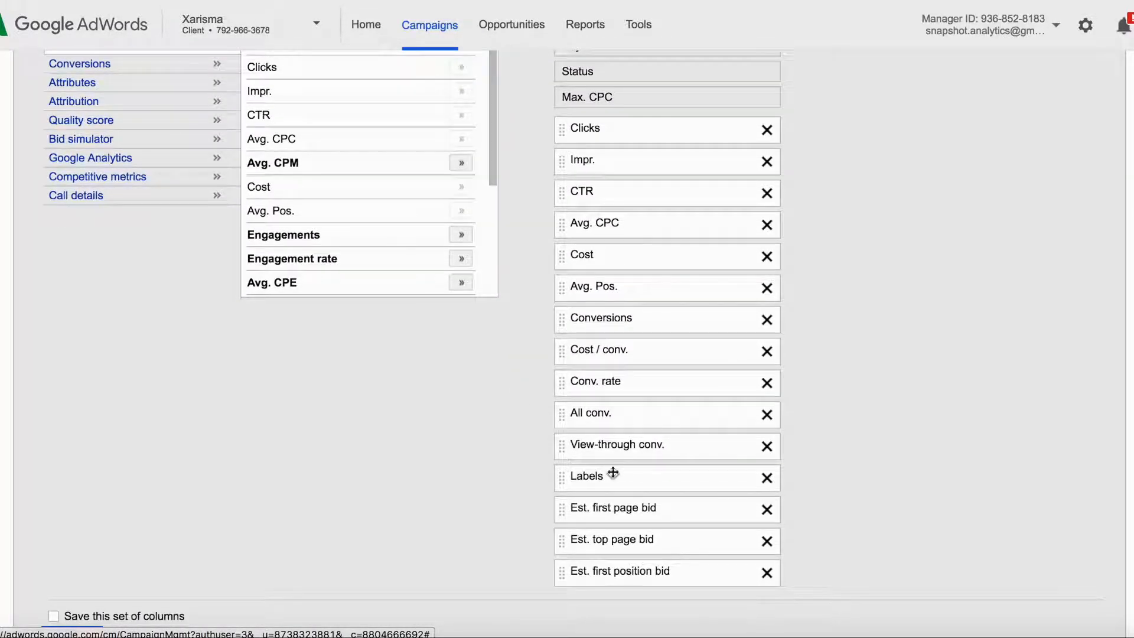
pyautogui.scroll(3)
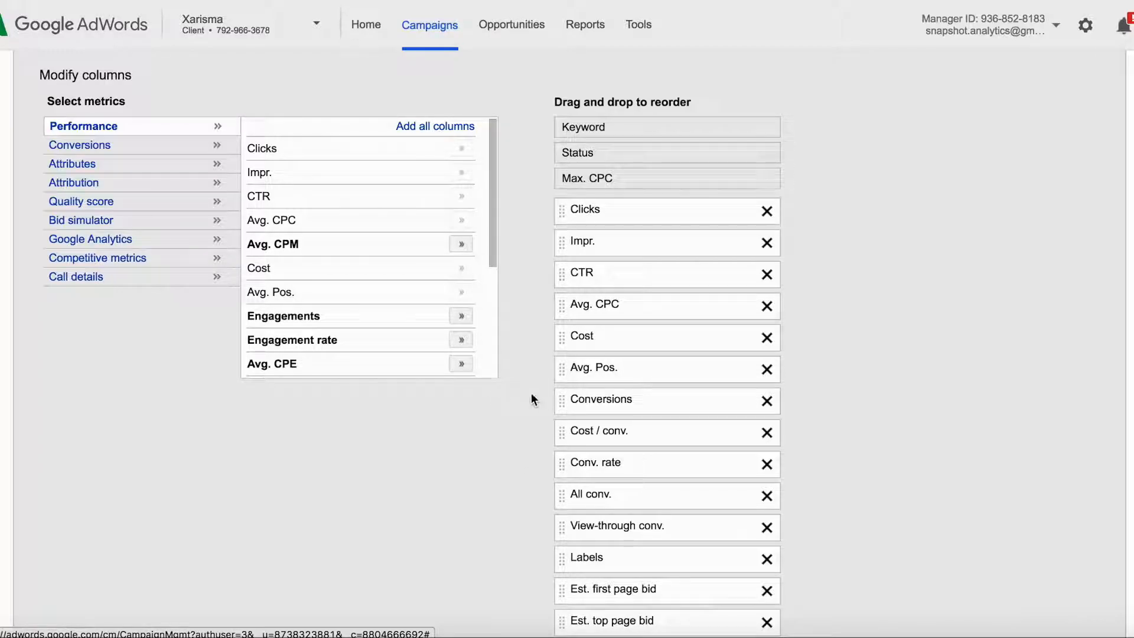
pyautogui.scroll(-3)
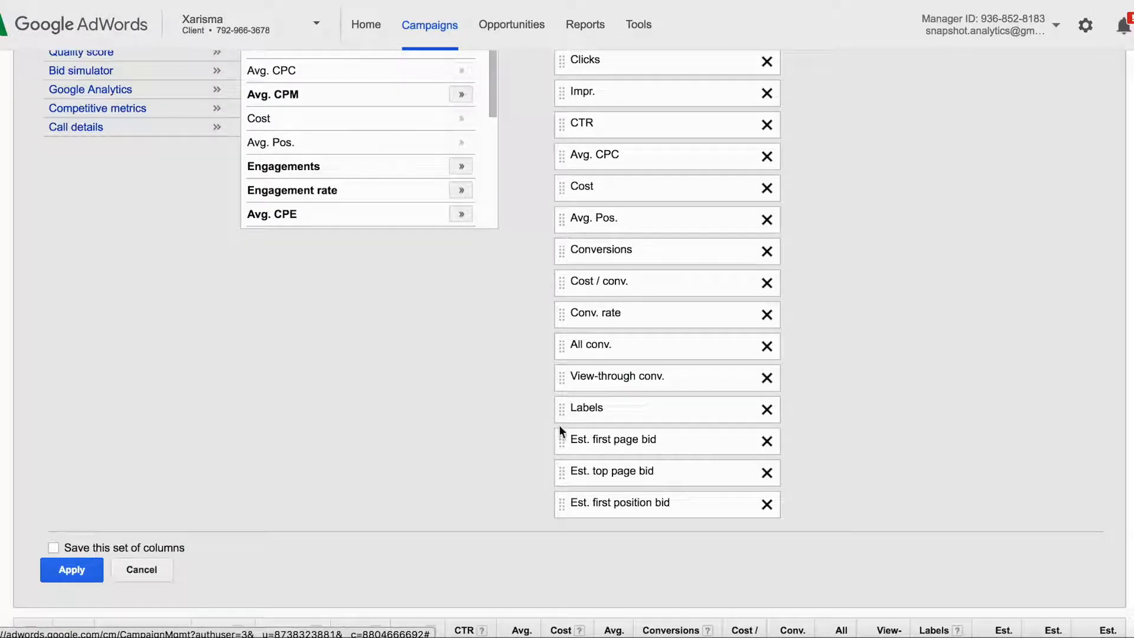
pyautogui.click(71, 569)
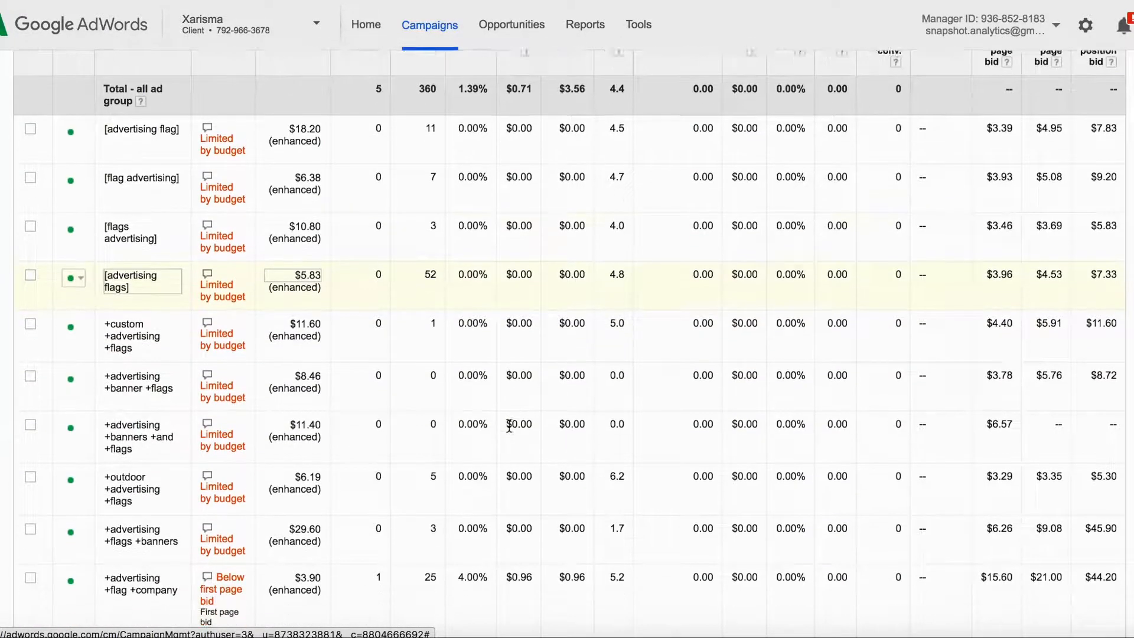
pyautogui.scroll(-3)
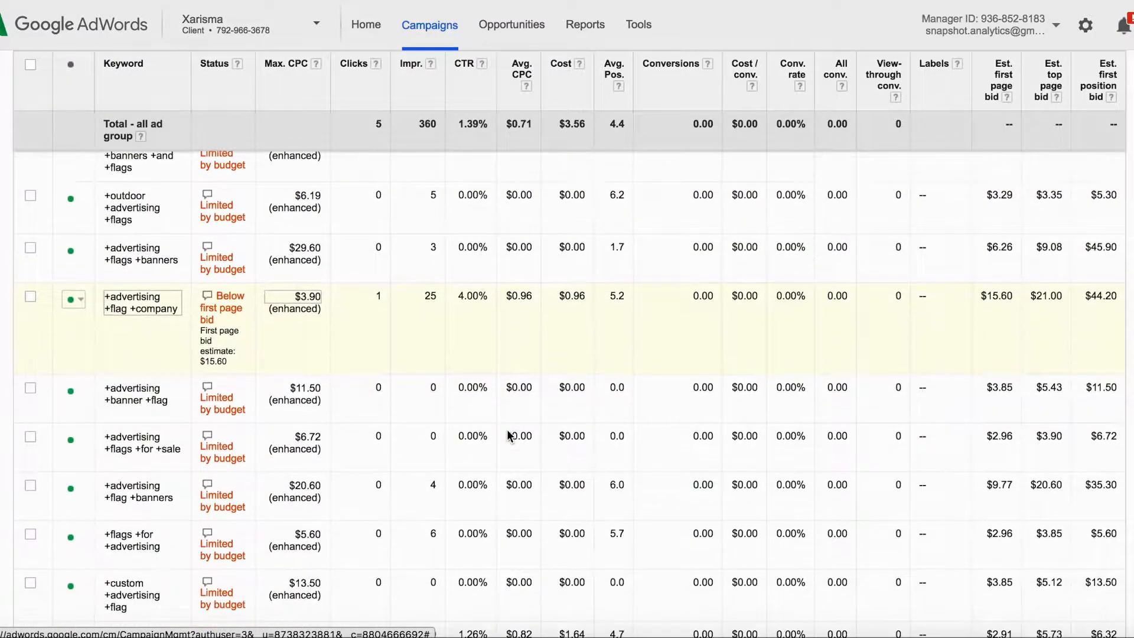
pyautogui.scroll(-3)
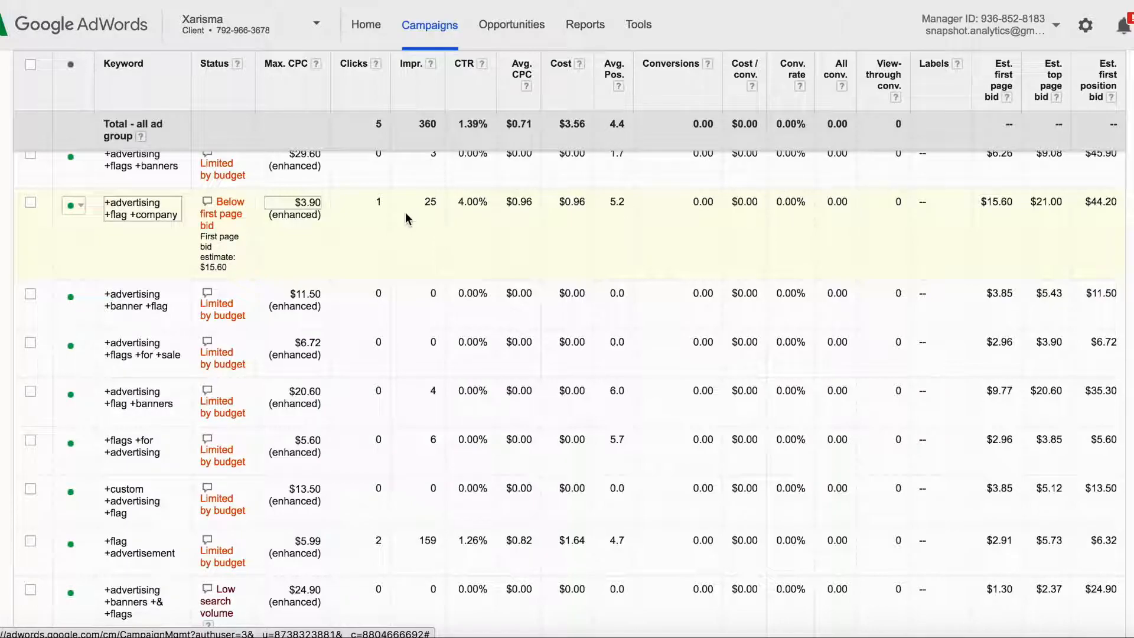
pyautogui.moveTo(309, 209)
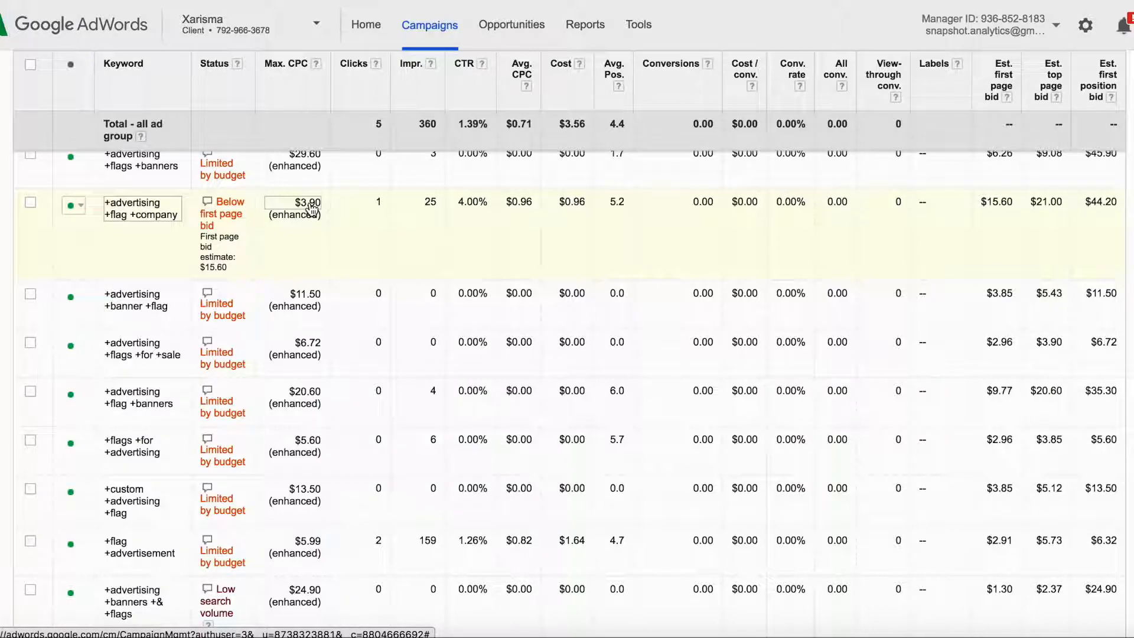
# Step: Raise the '+advertising +flag +company' max CPC to $44.20 and save it, making the keyword Eligible
pyautogui.click(292, 201)
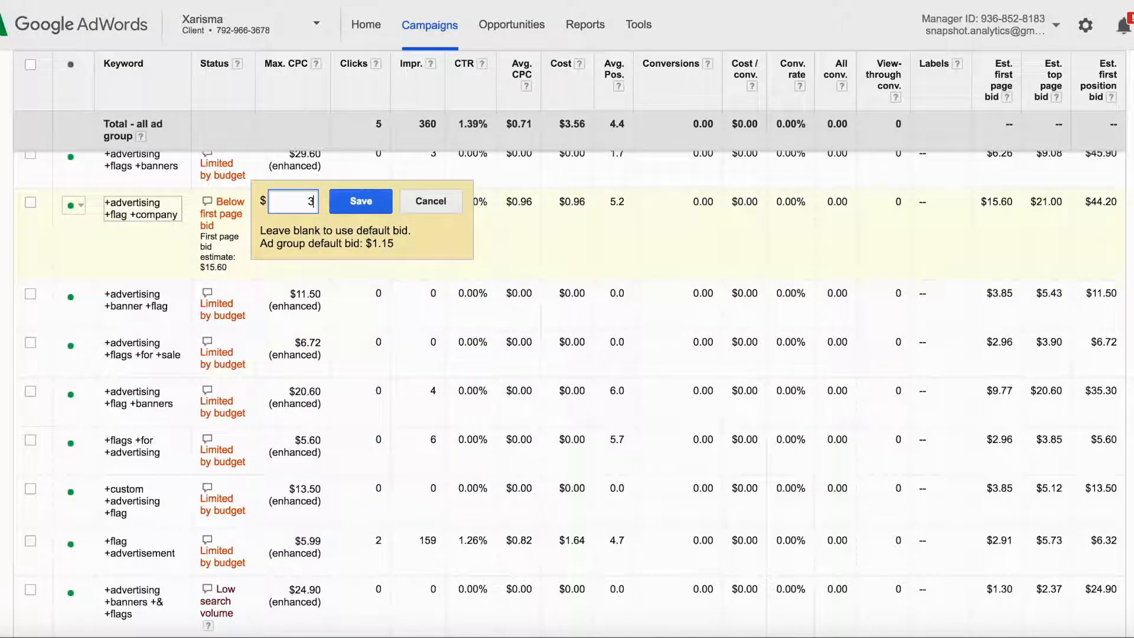
pyautogui.write('44.20')
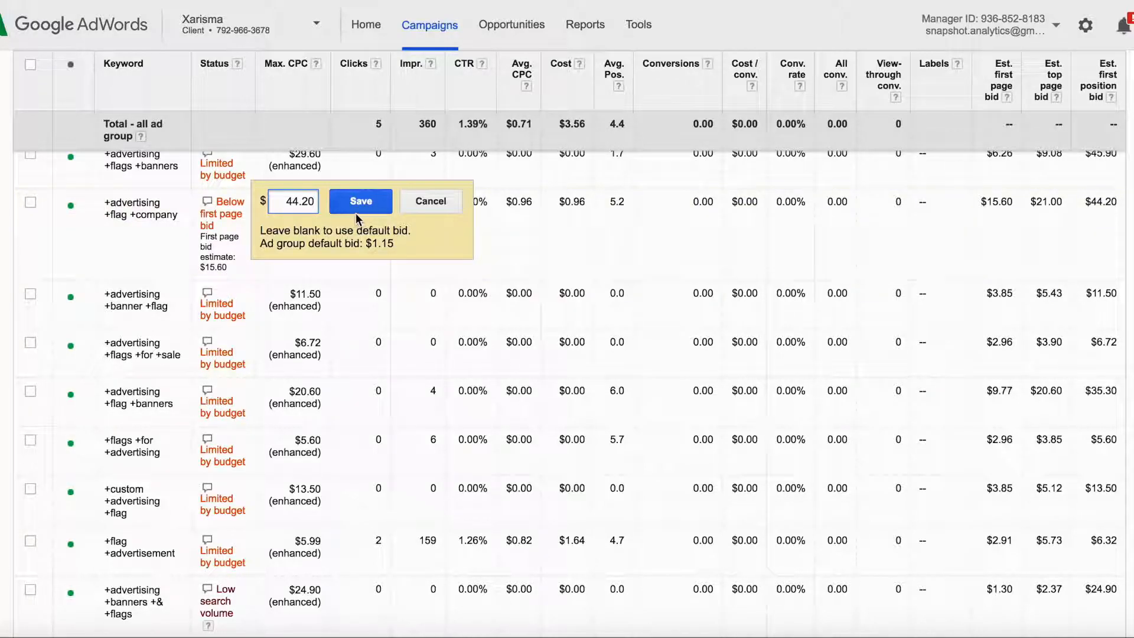
pyautogui.click(360, 201)
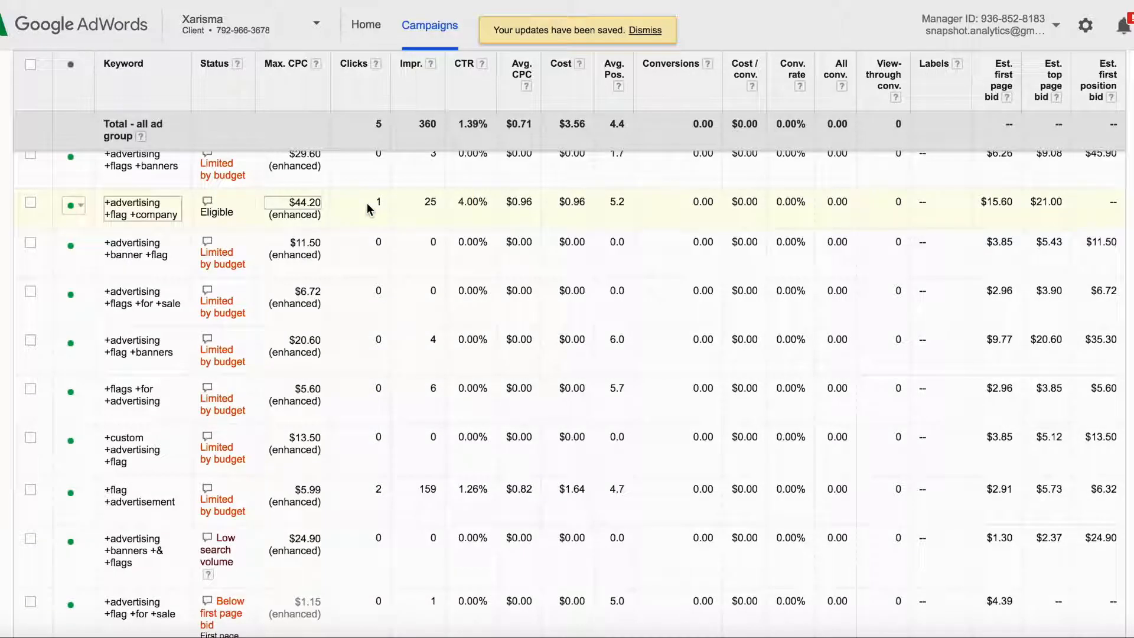